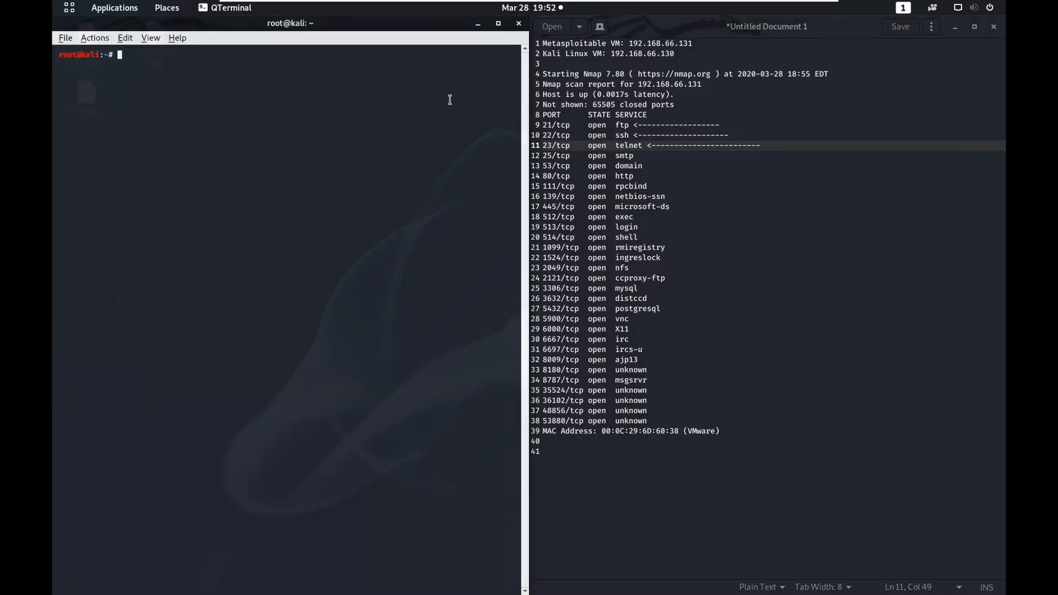
pyautogui.moveTo(524, 167)
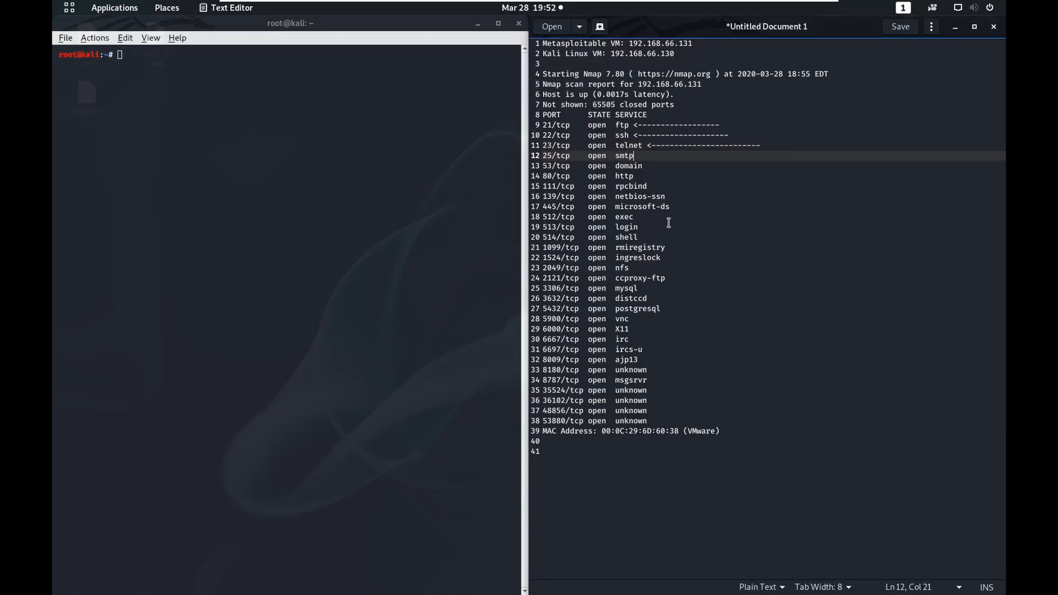
pyautogui.moveTo(671, 213)
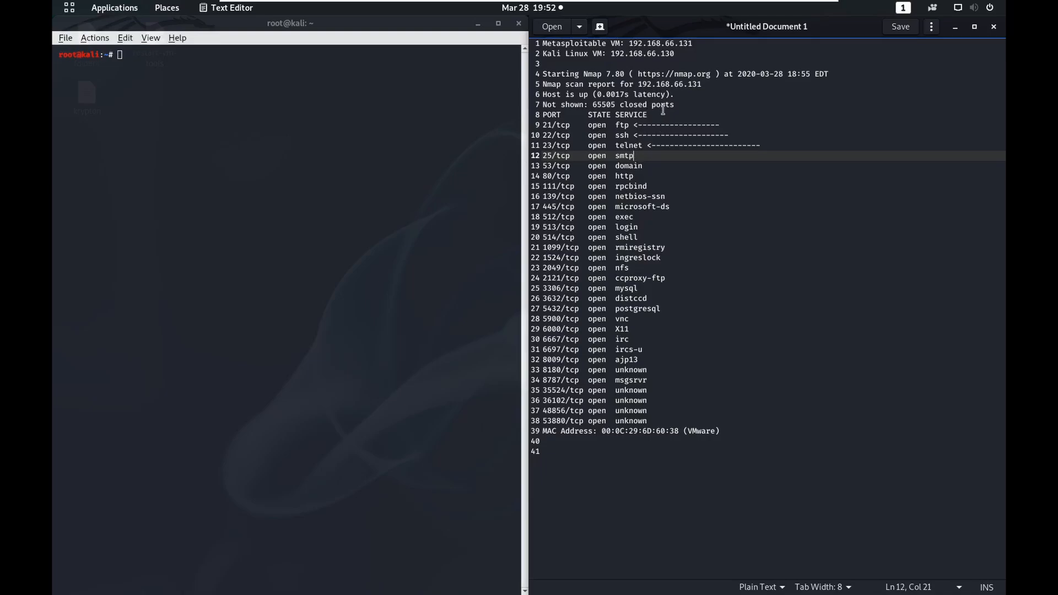
pyautogui.moveTo(668, 147)
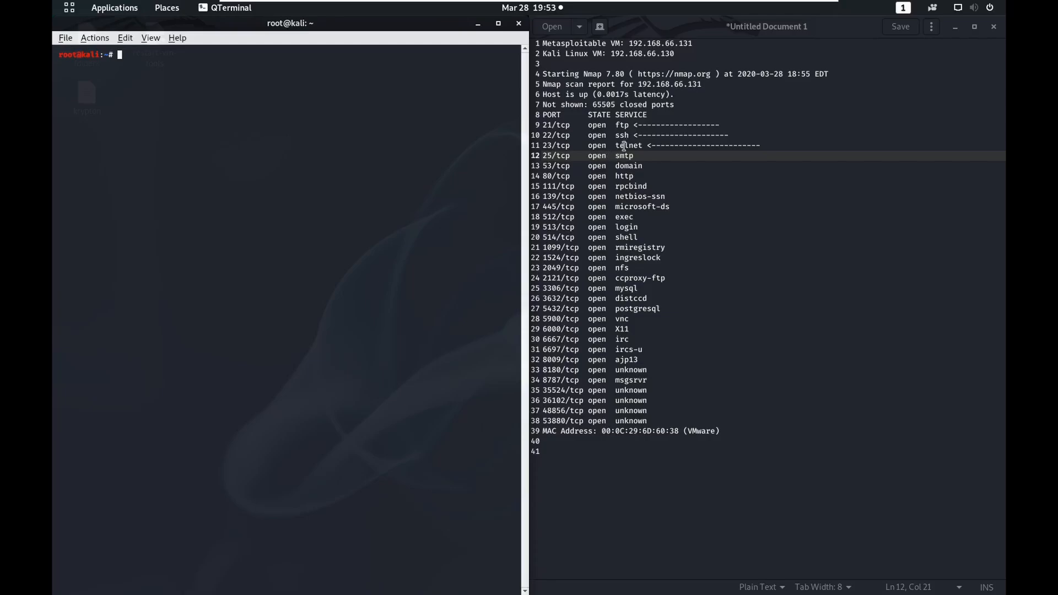
# Step: Load auxiliary/scanner/smtp/smtp_enum in msfconsole and begin showing its options
pyautogui.click(620, 134)
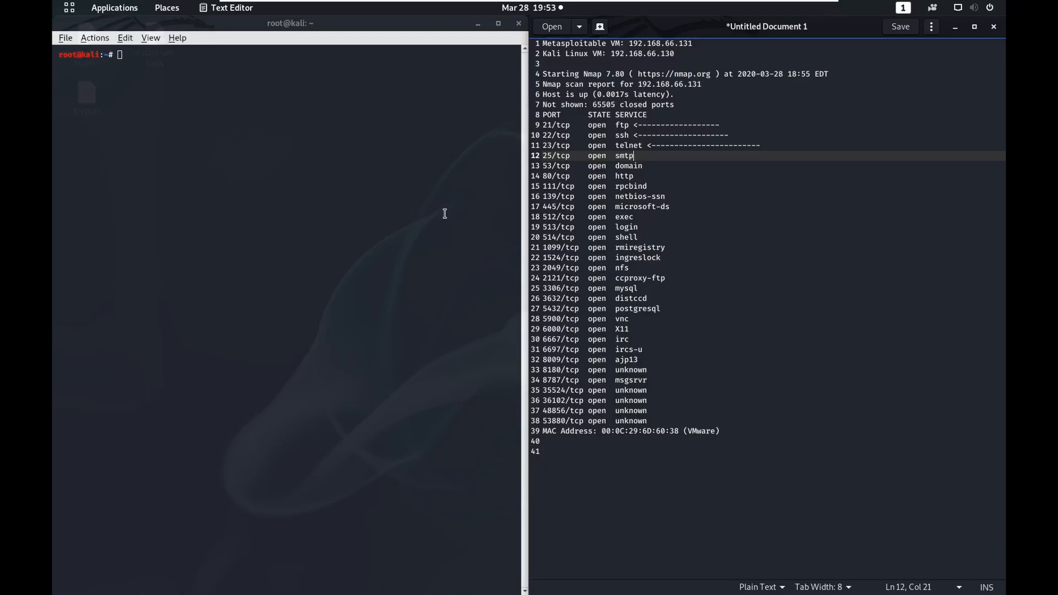
pyautogui.moveTo(431, 220)
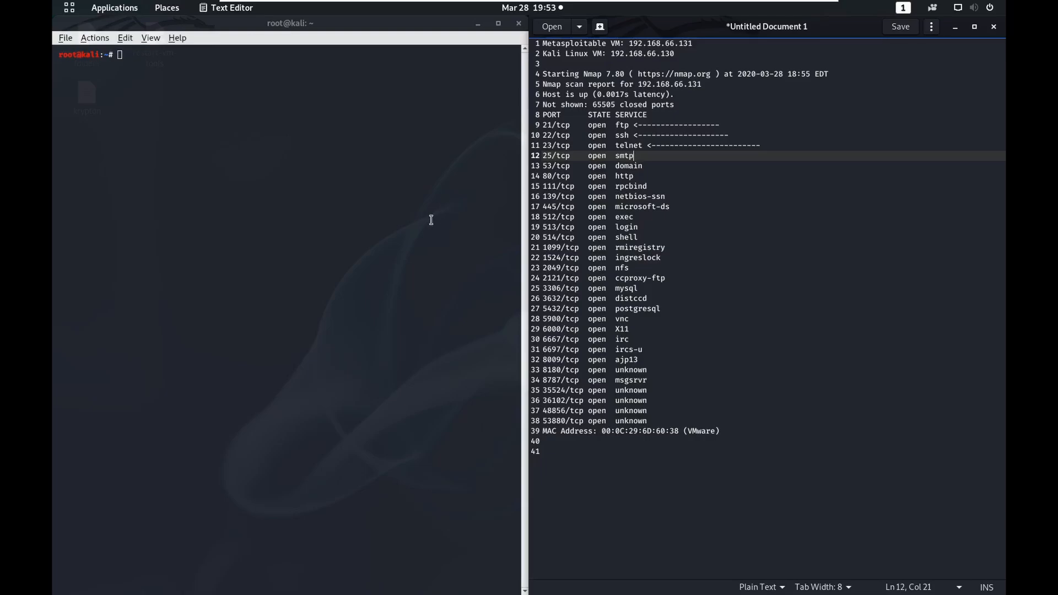
pyautogui.moveTo(434, 207)
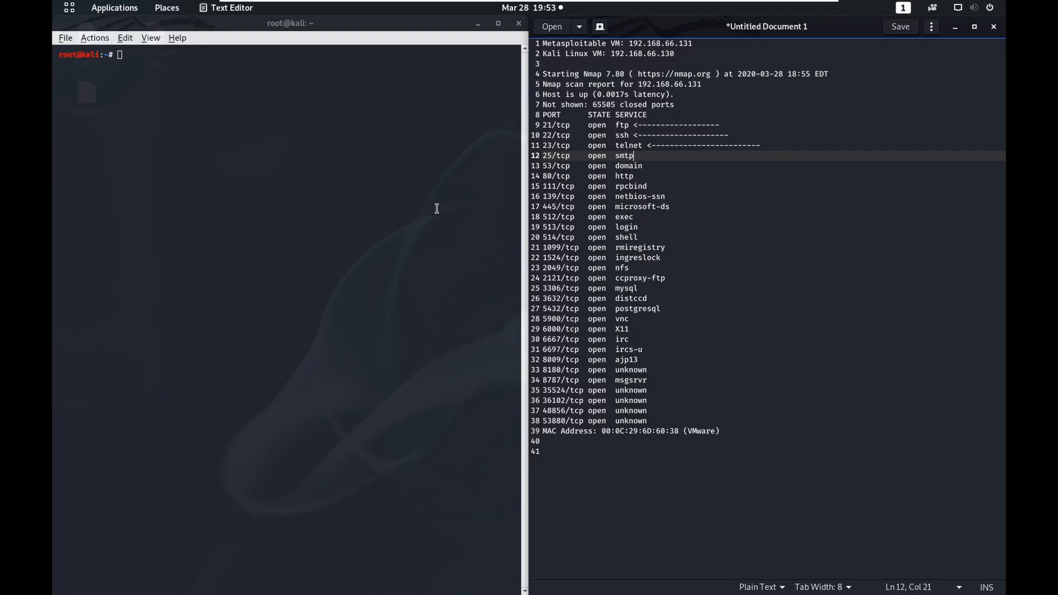
pyautogui.moveTo(437, 202)
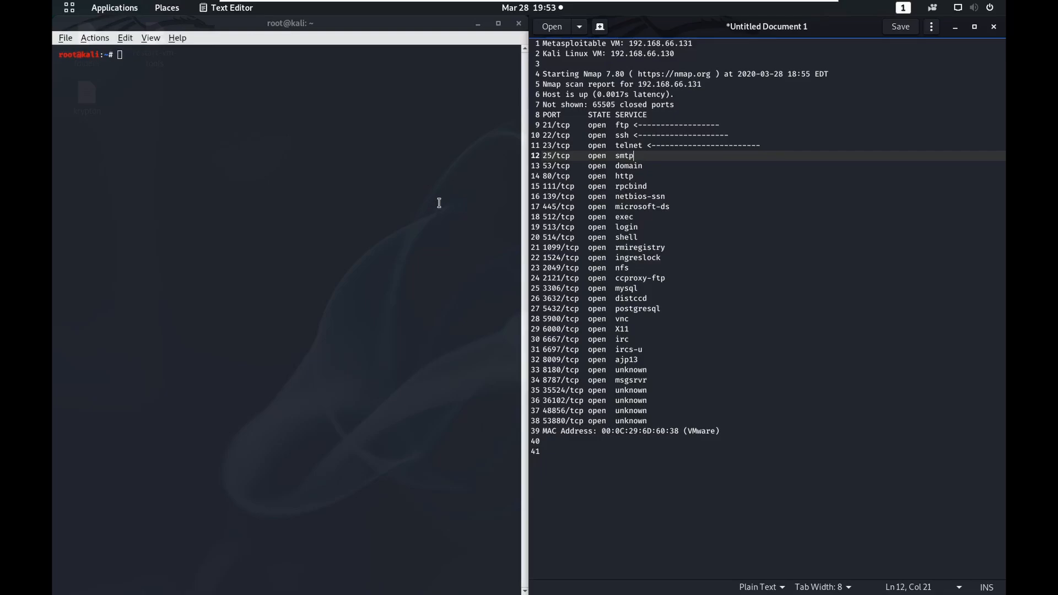
pyautogui.moveTo(222, 271)
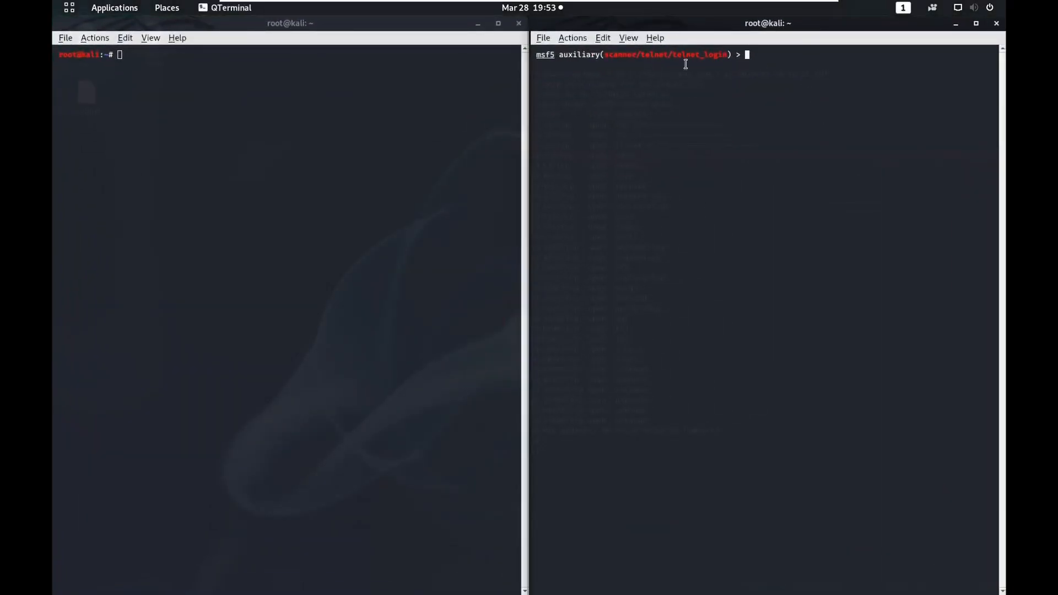
pyautogui.write('u')
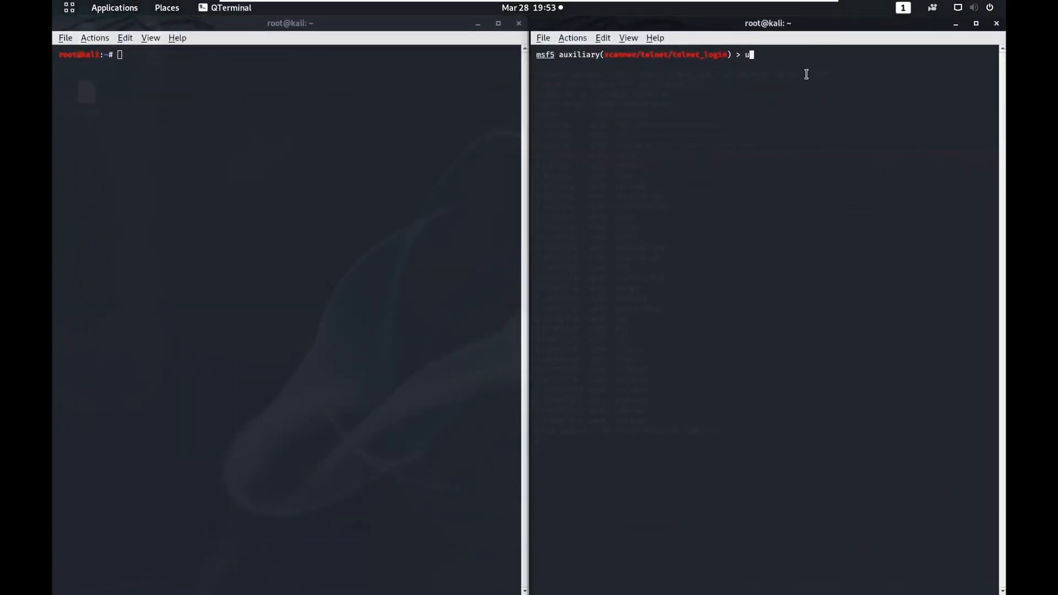
pyautogui.write('se au')
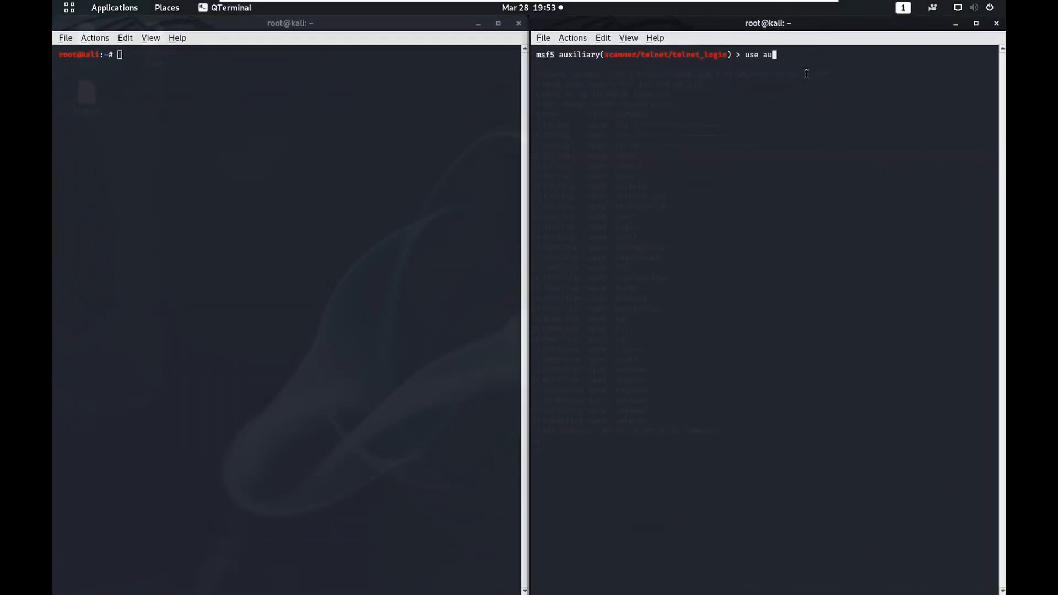
pyautogui.write('xiliary/scanner/smtp/smtp_enum')
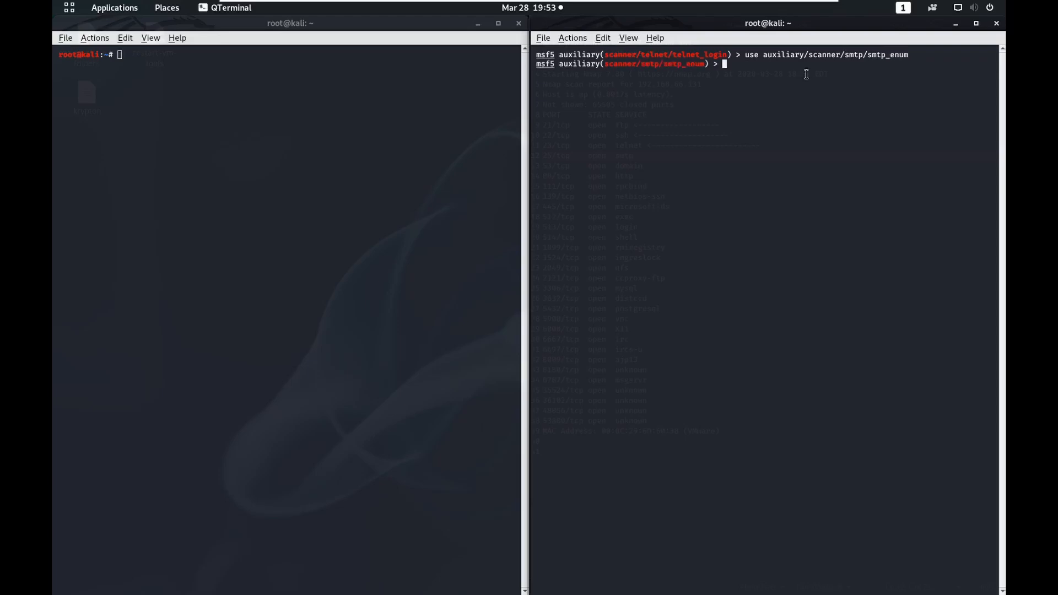
pyautogui.write('show options')
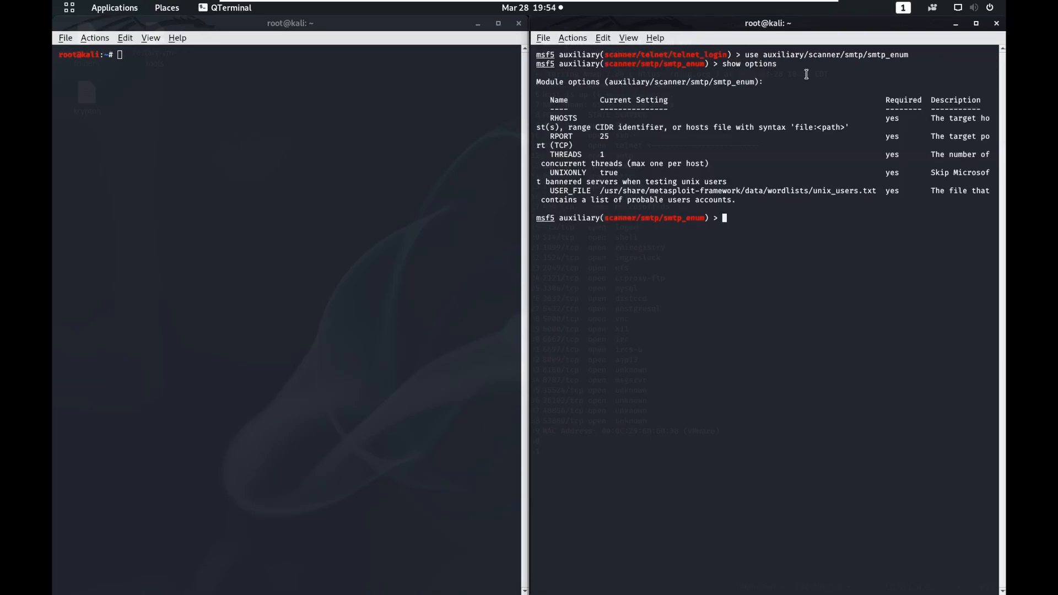
# Step: Point out RPORT 25 and the unix_users.txt USER_FILE wordlist in the module options
pyautogui.doubleClick(602, 136)
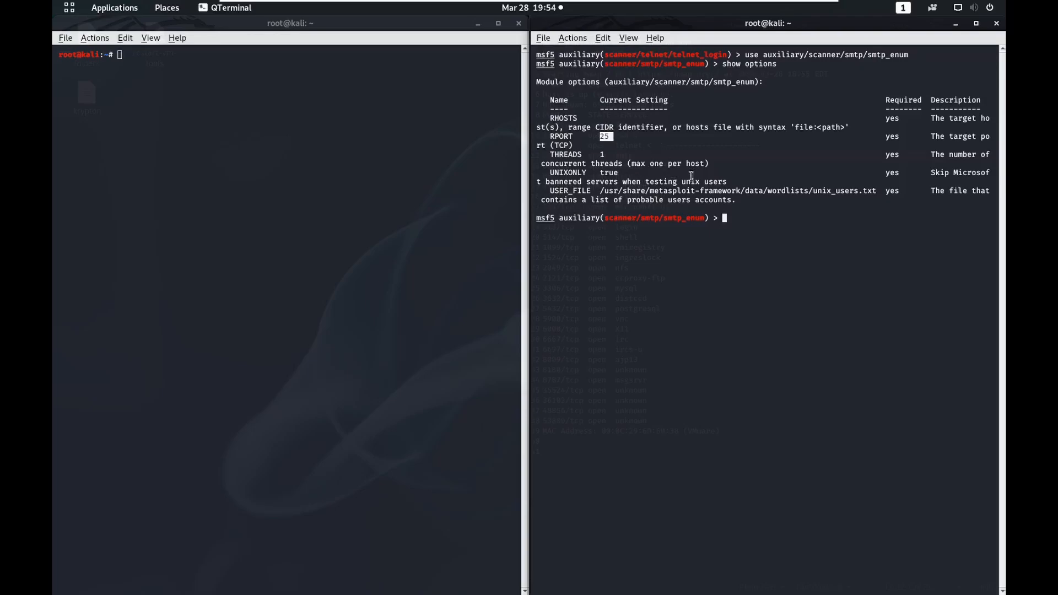
pyautogui.moveTo(677, 189)
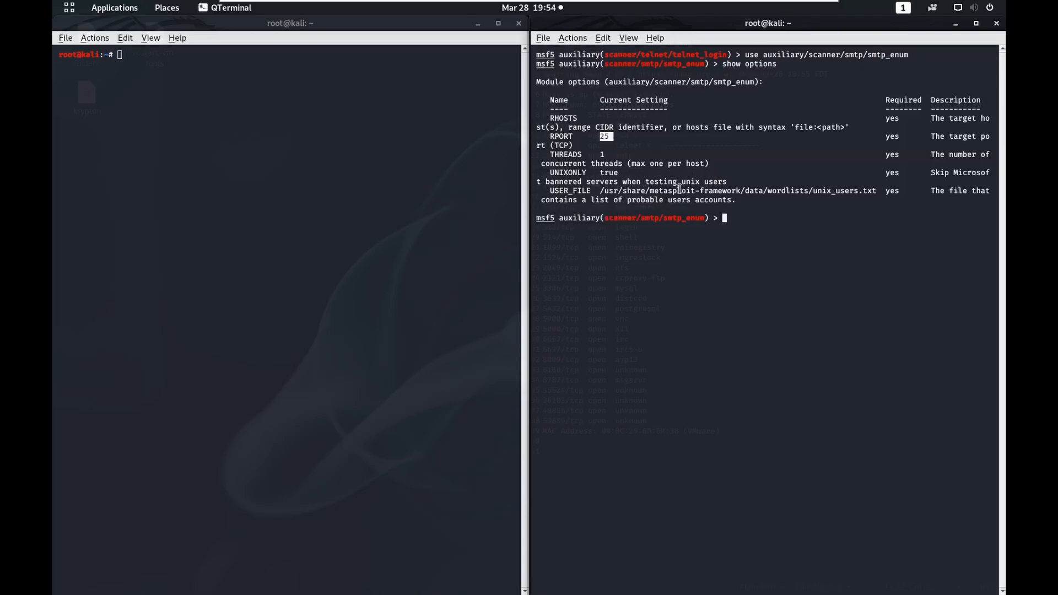
pyautogui.moveTo(608, 191)
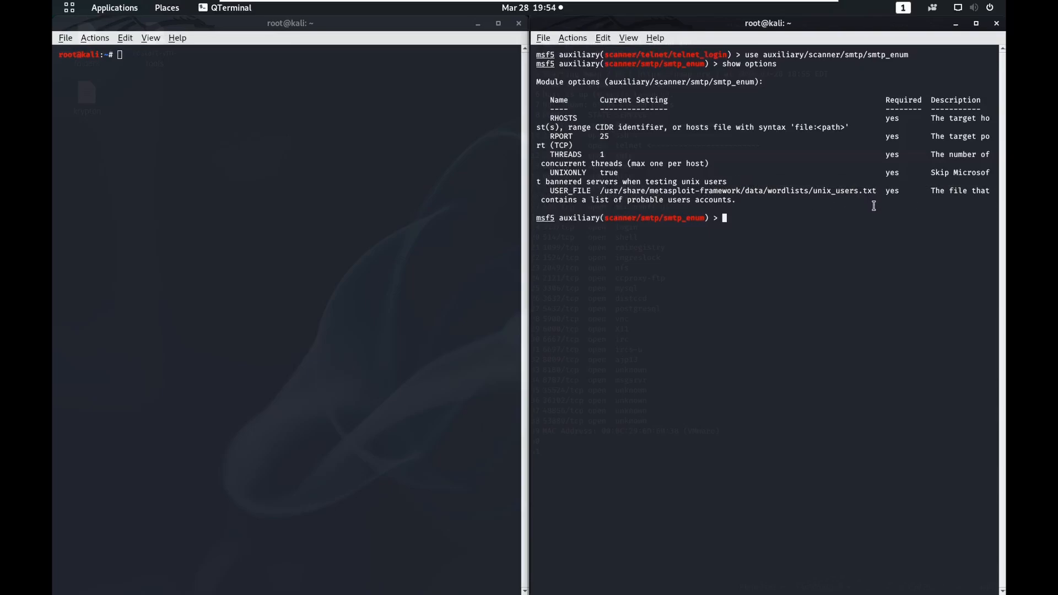
pyautogui.moveTo(875, 206)
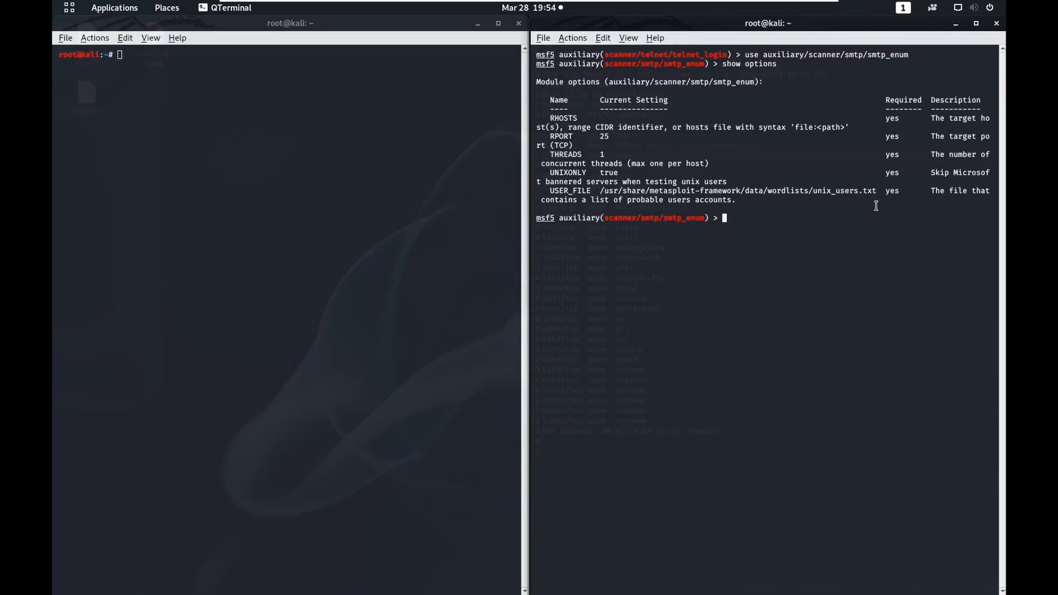
pyautogui.moveTo(803, 227)
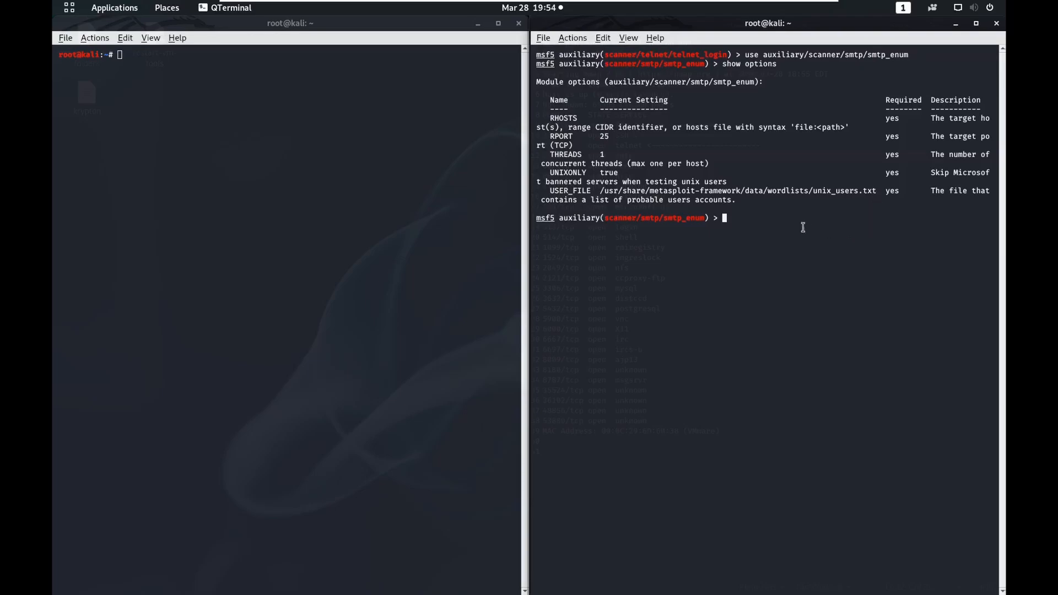
pyautogui.moveTo(873, 216)
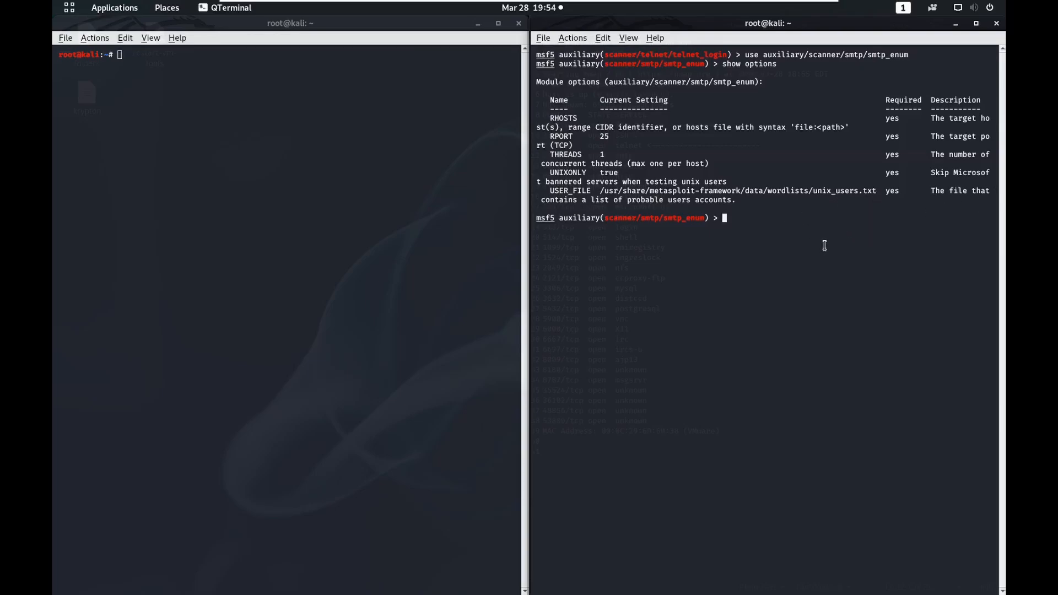
pyautogui.moveTo(804, 234)
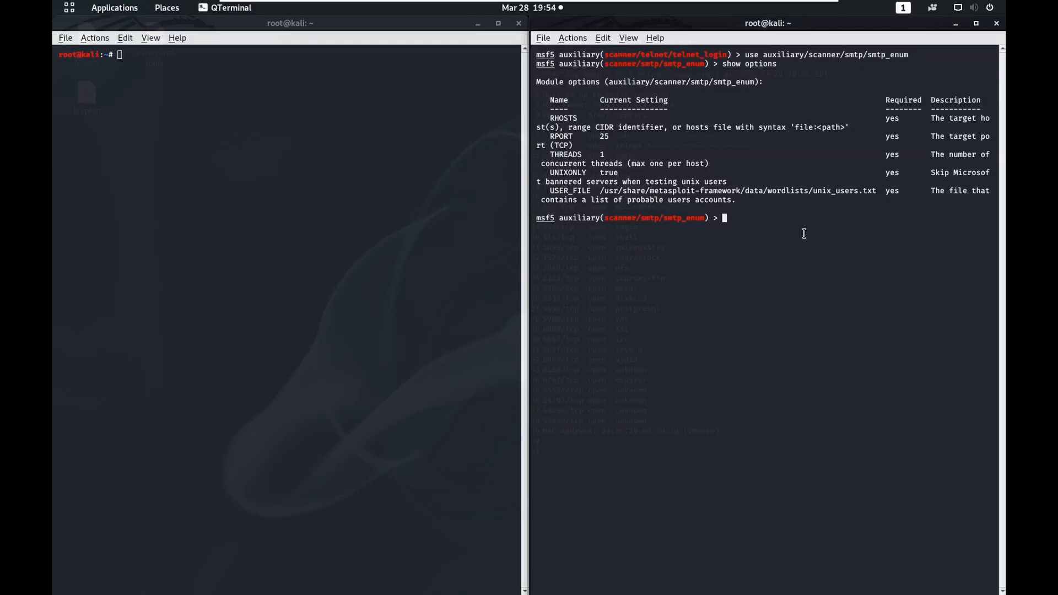
pyautogui.moveTo(790, 214)
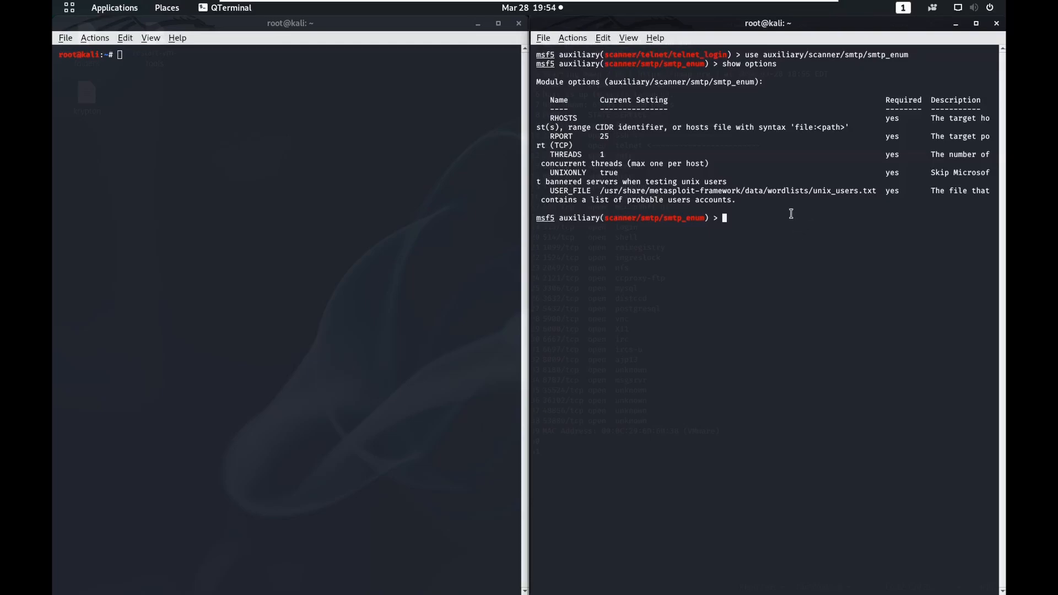
pyautogui.moveTo(791, 206)
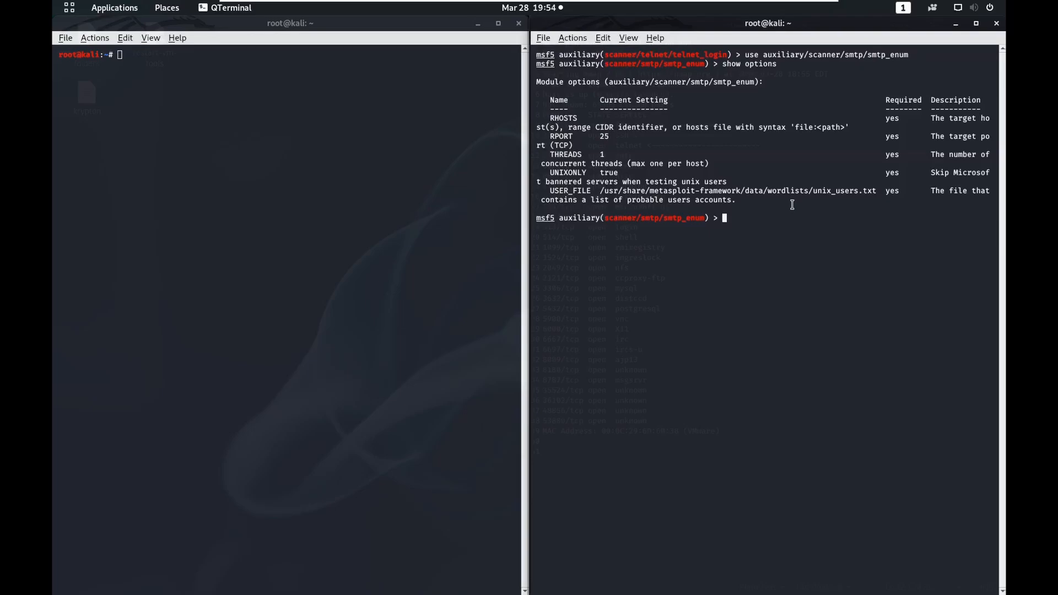
pyautogui.moveTo(816, 194)
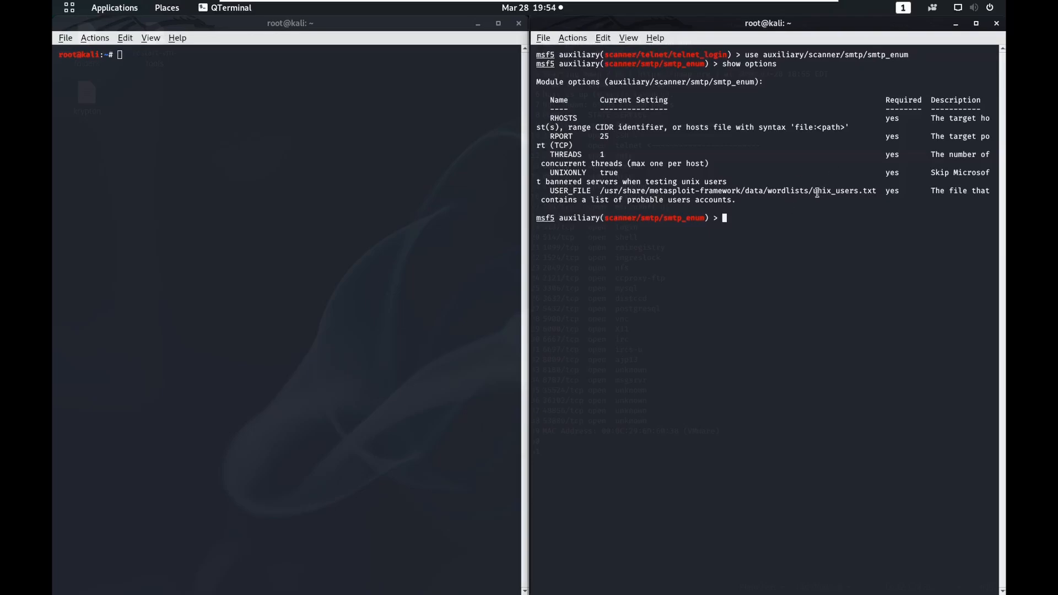
pyautogui.doubleClick(843, 190)
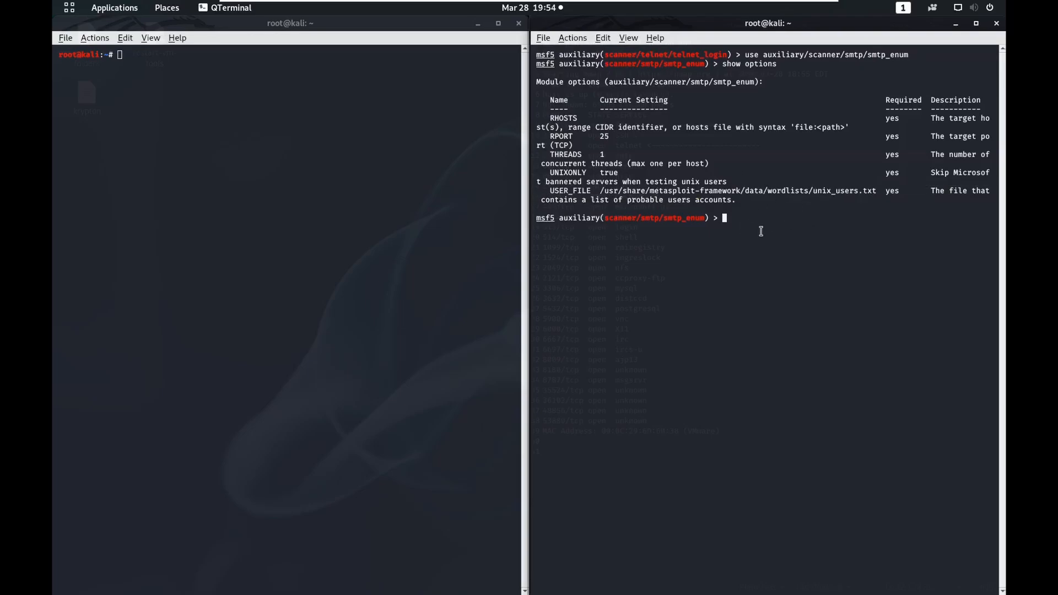
# Step: Set RHOSTS to 192.168.66.131 and run the SMTP user enumeration
pyautogui.write('set RHOSTS')
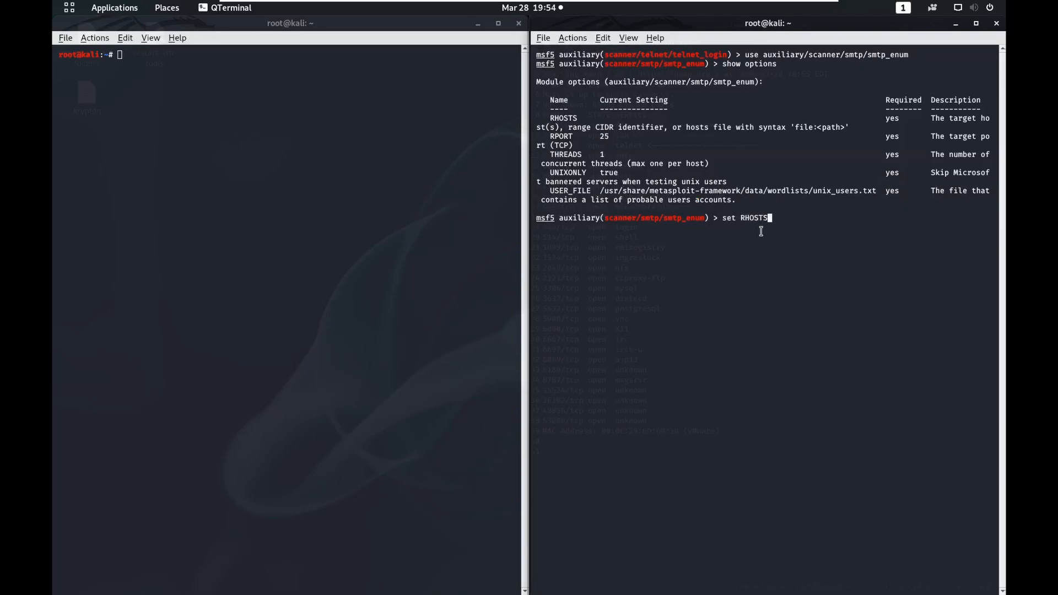
pyautogui.write('192.16')
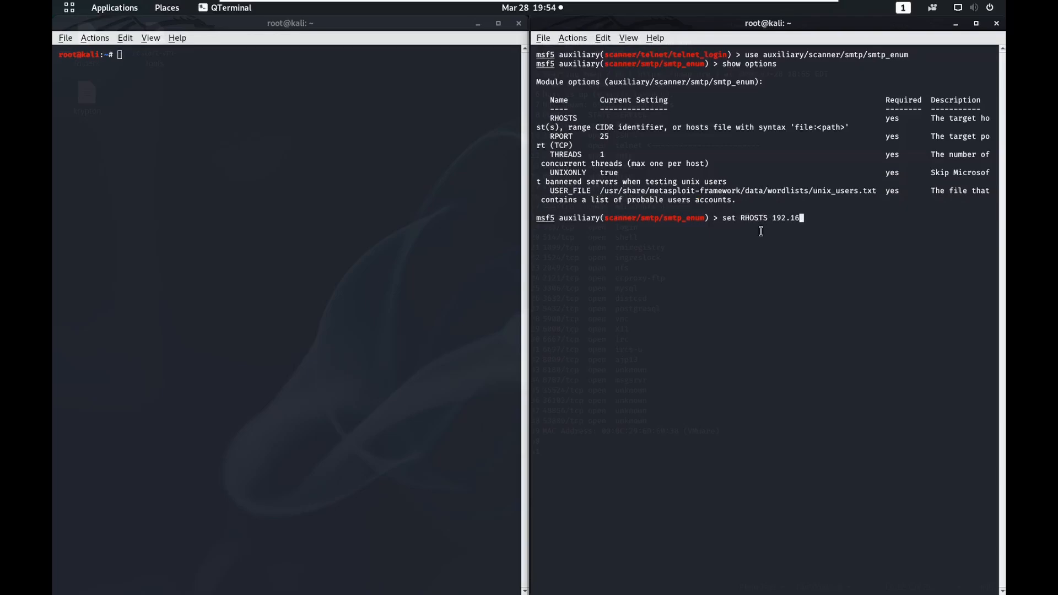
pyautogui.write('8.66.131')
pyautogui.write('ru')
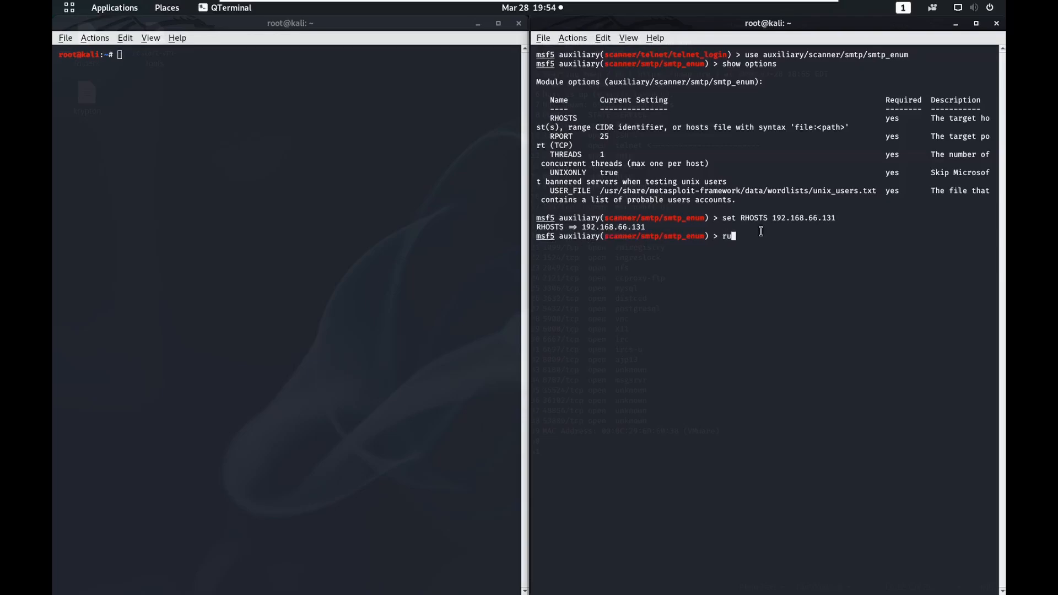
pyautogui.press('Return')
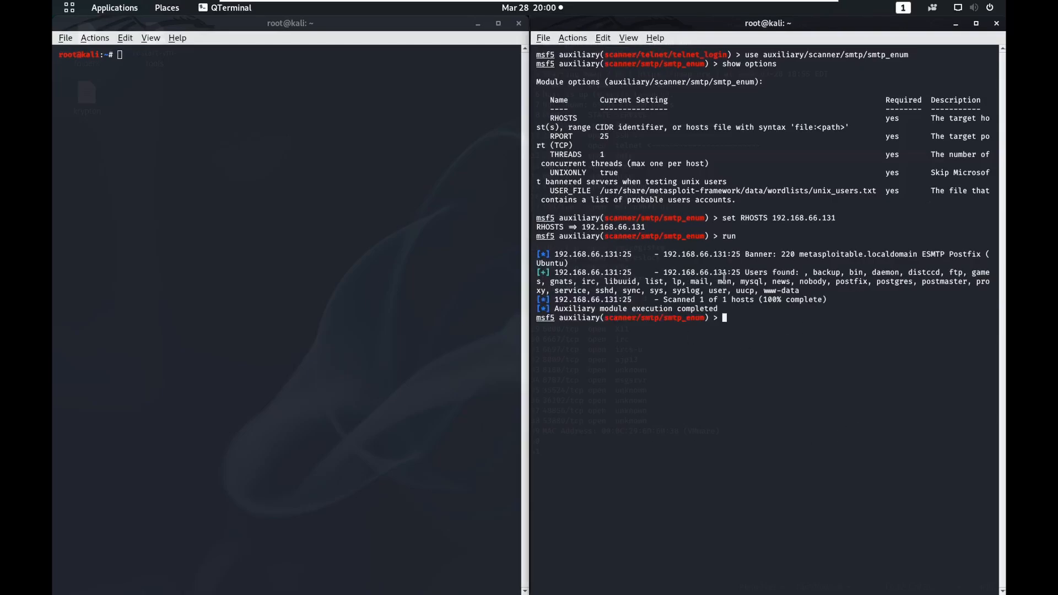
# Step: Highlight the 'Users found' line listing the enumerated system usernames
pyautogui.moveTo(810, 272); pyautogui.dragTo(891, 281)
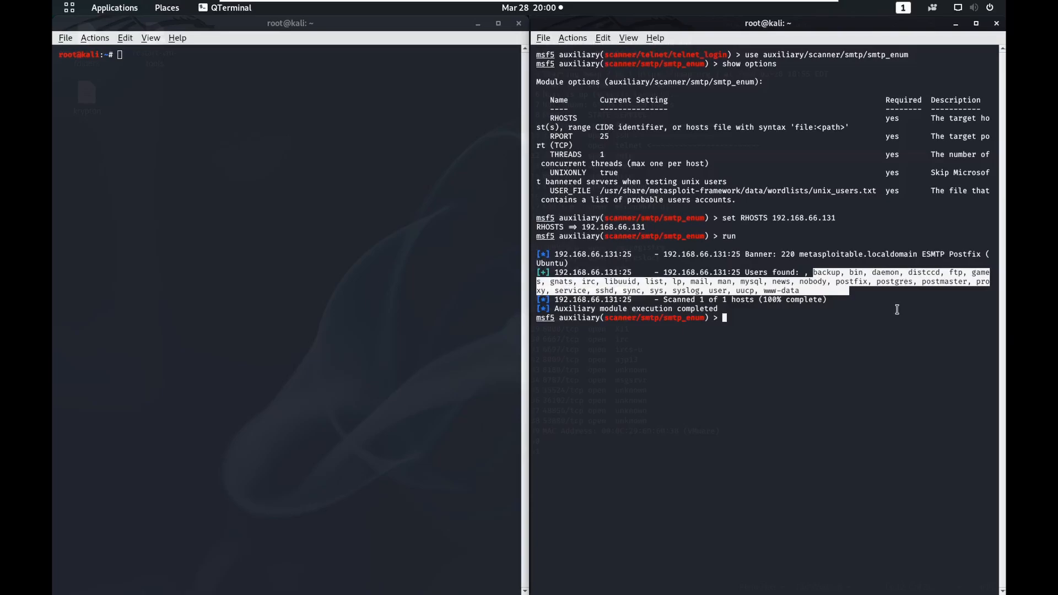
pyautogui.moveTo(895, 302)
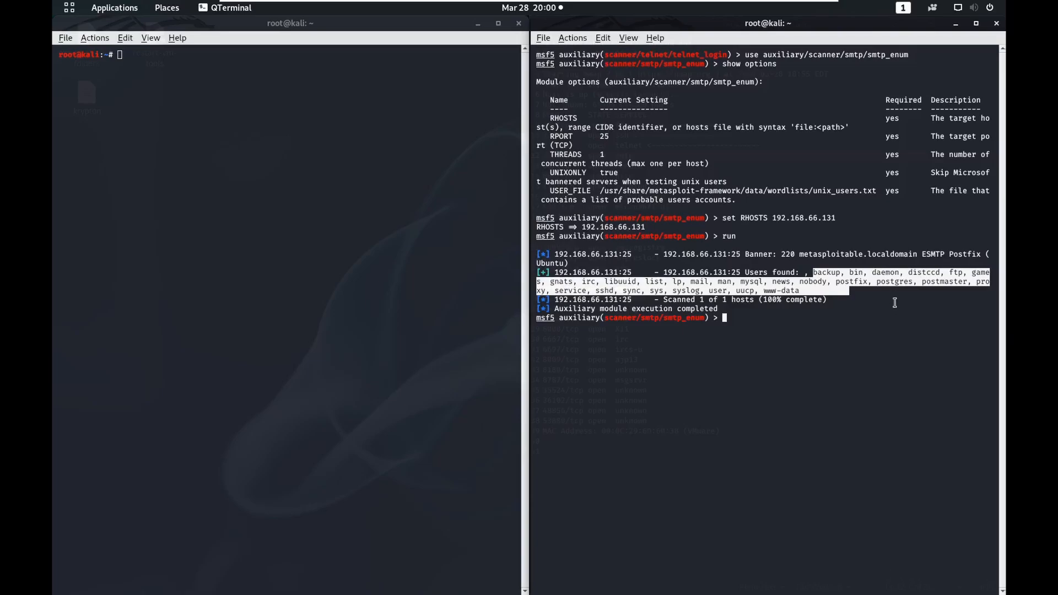